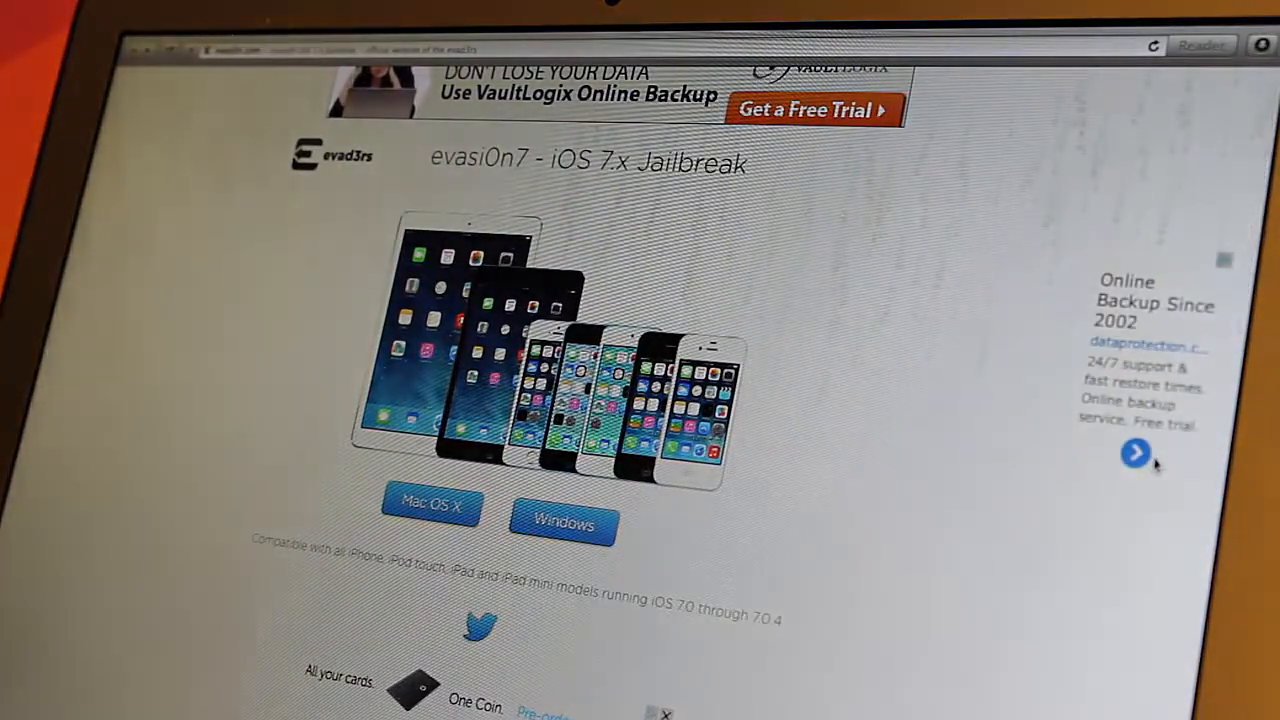
mouse_move(1136, 452)
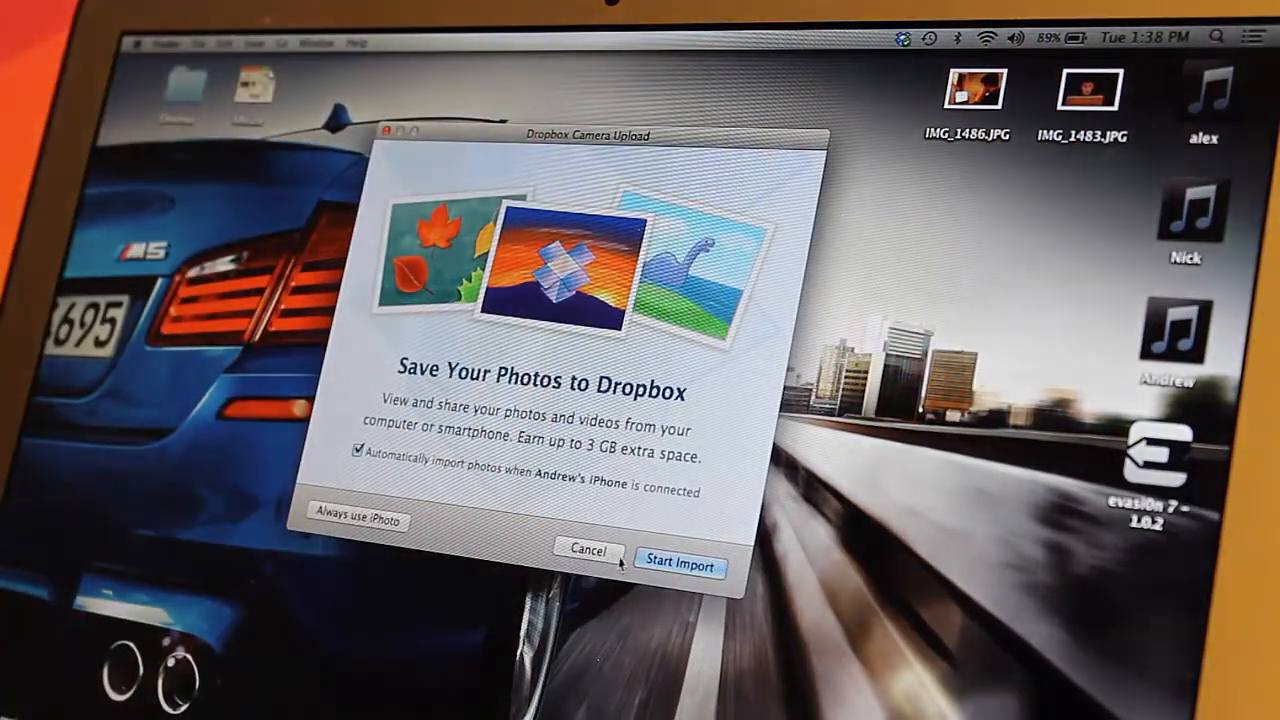
Cancel the Dropbox Camera Upload prompt for the connected iPhone
left_click(588, 550)
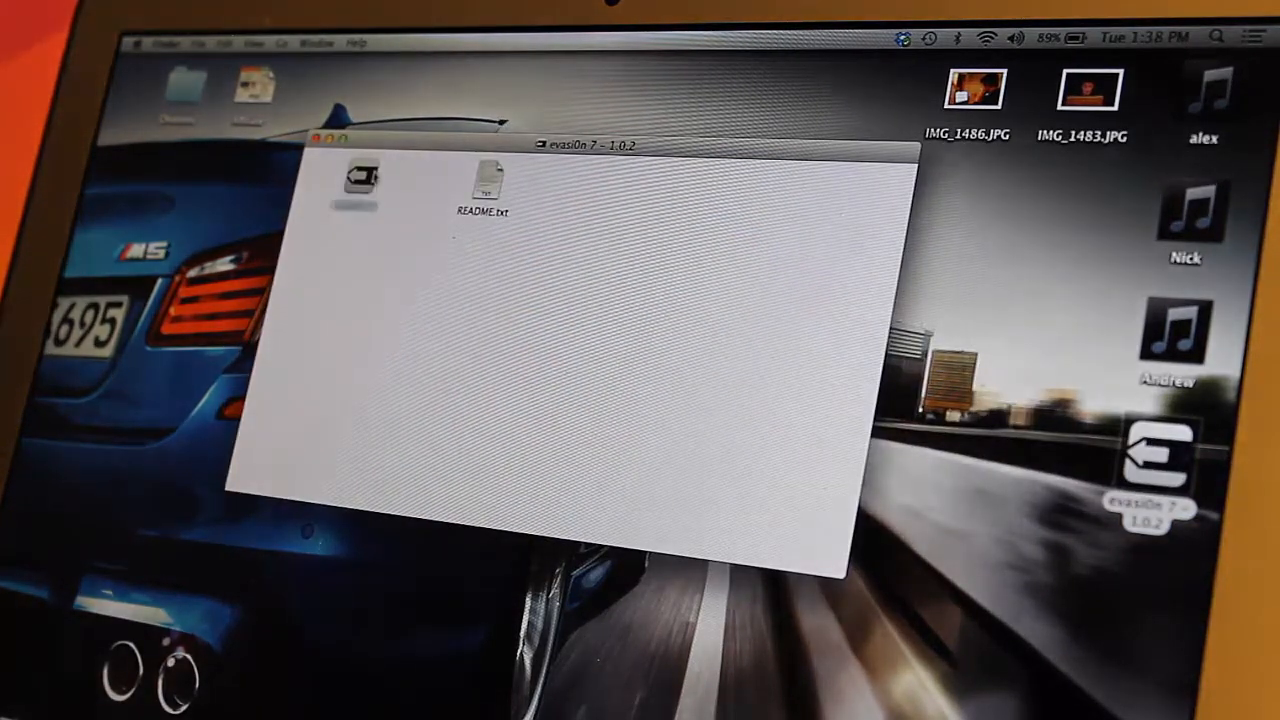
Launch the evasi0n7 app from the disk image, allowing the downloaded-app security warning
double_click(356, 178)
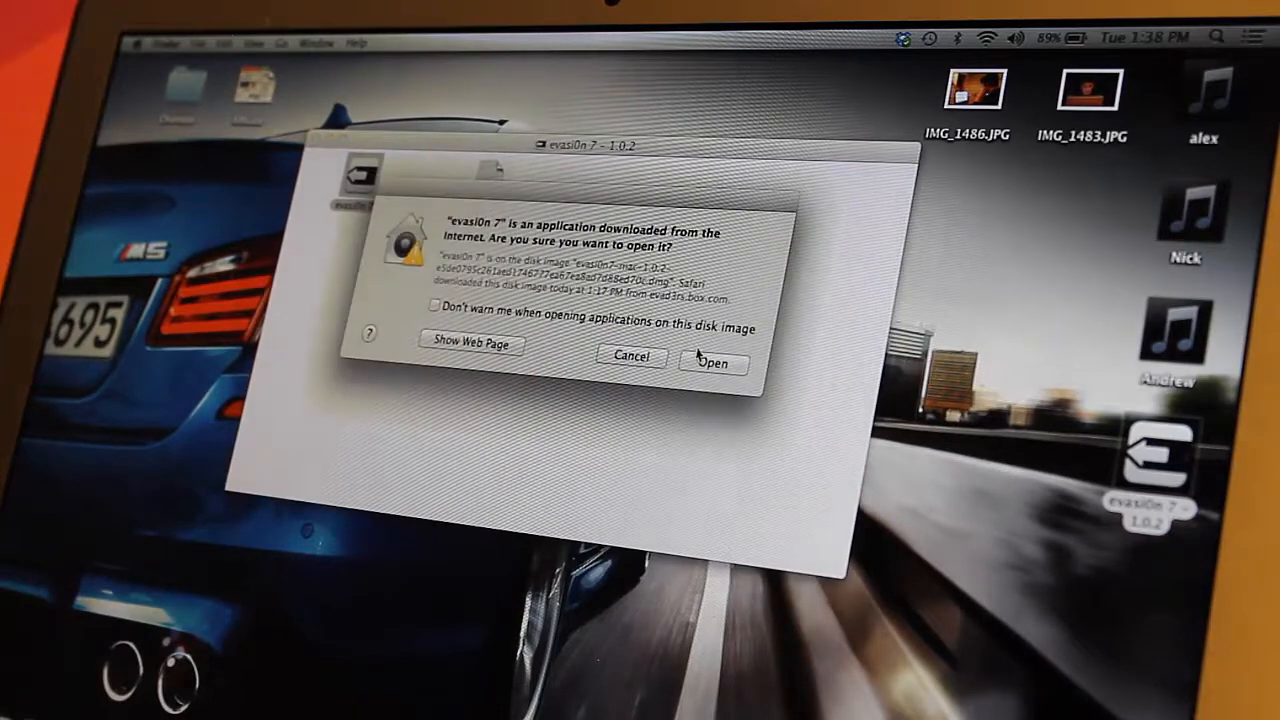
left_click(712, 364)
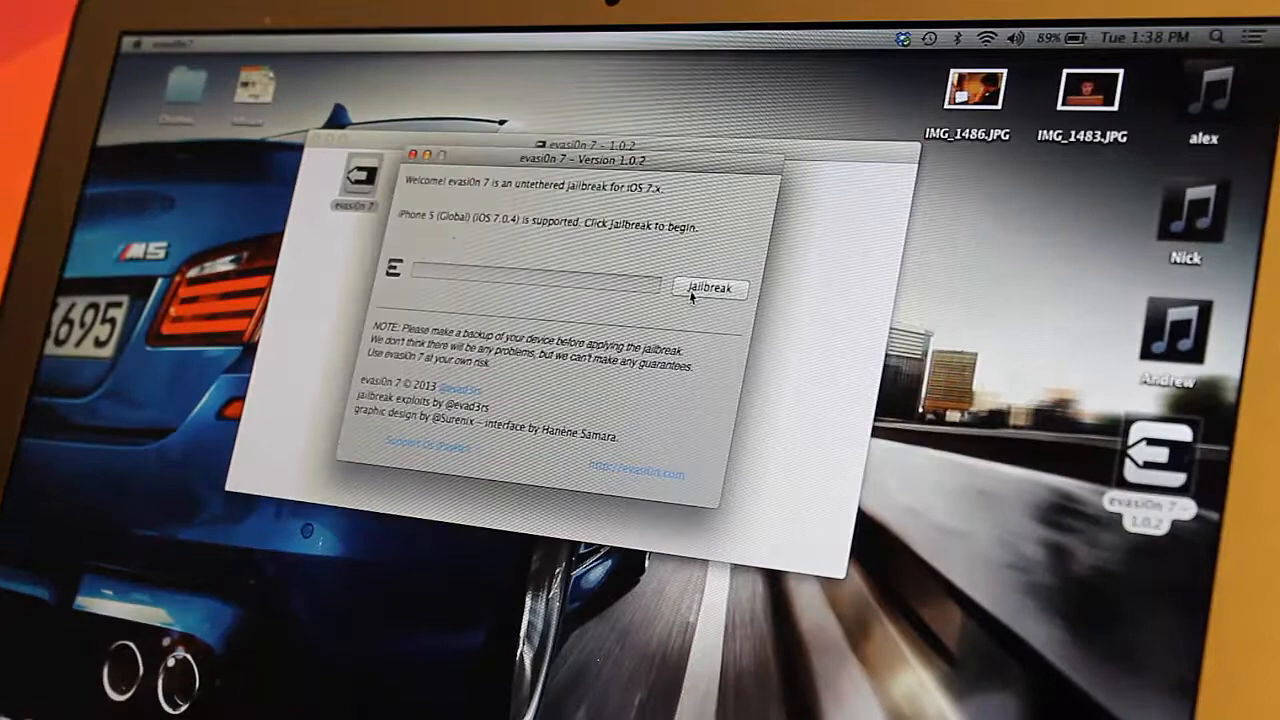
Begin the jailbreak of the connected iPhone 5 on iOS 7.0.4
left_click(710, 288)
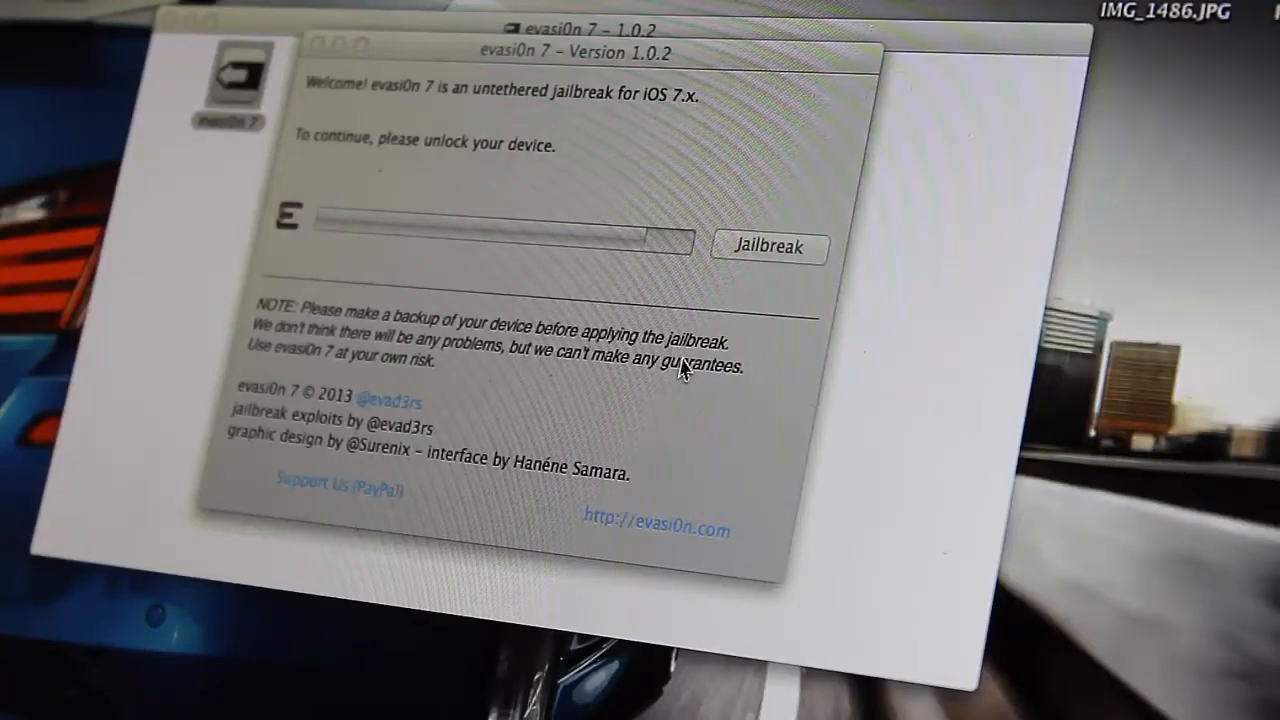
Continue the jailbreak after unlocking the iPhone, then exit evasi0n7 once it shows Done!
left_click(768, 248)
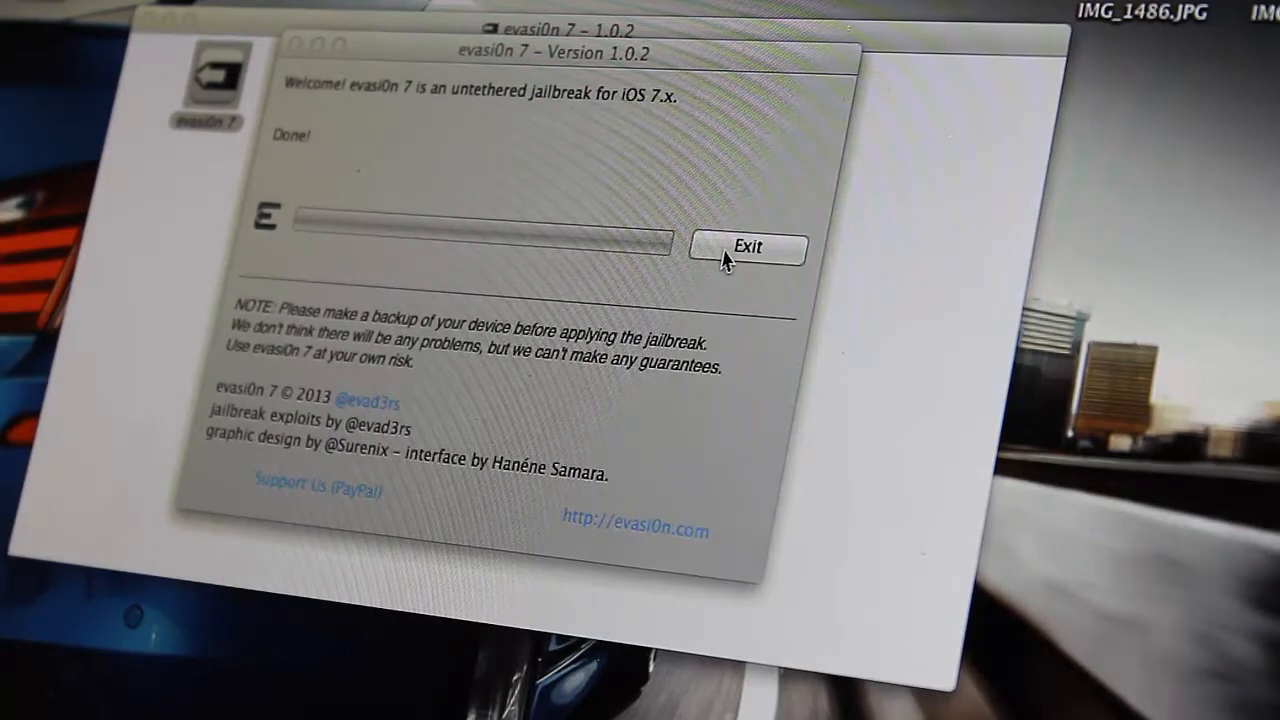
left_click(748, 248)
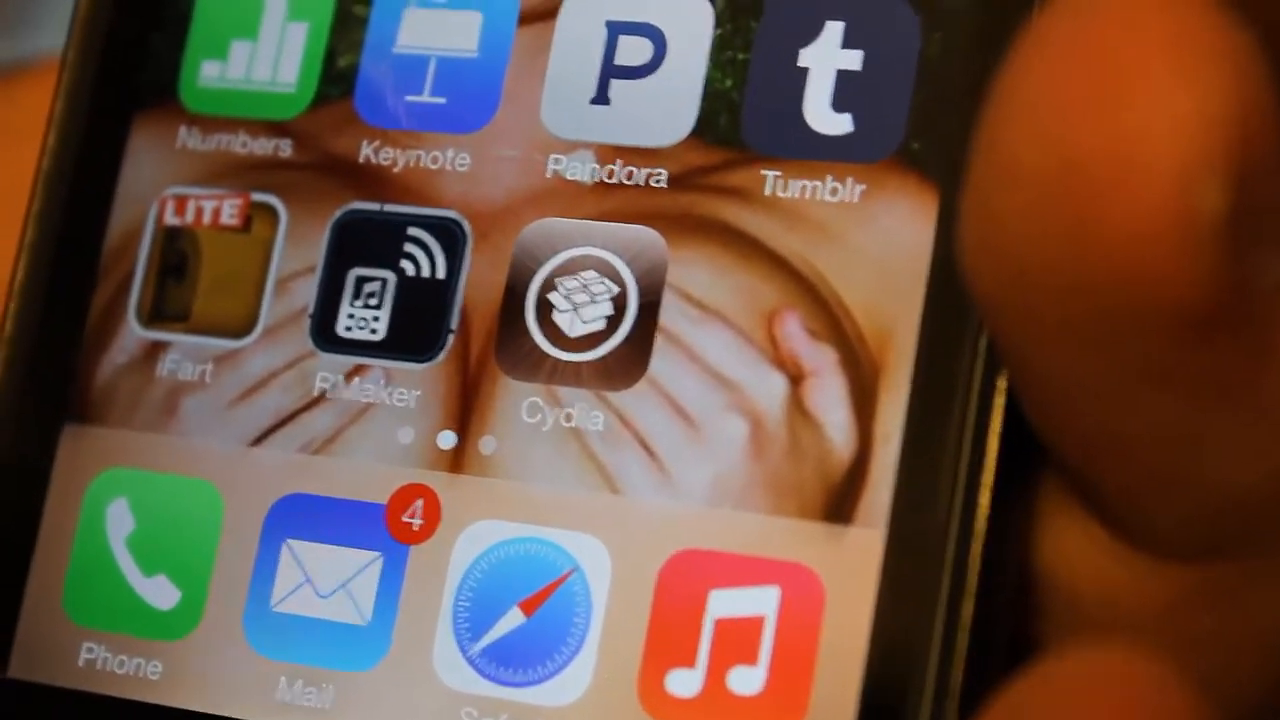
Launch Cydia from the iPhone home screen to its Welcome to Cydia page
left_click(576, 320)
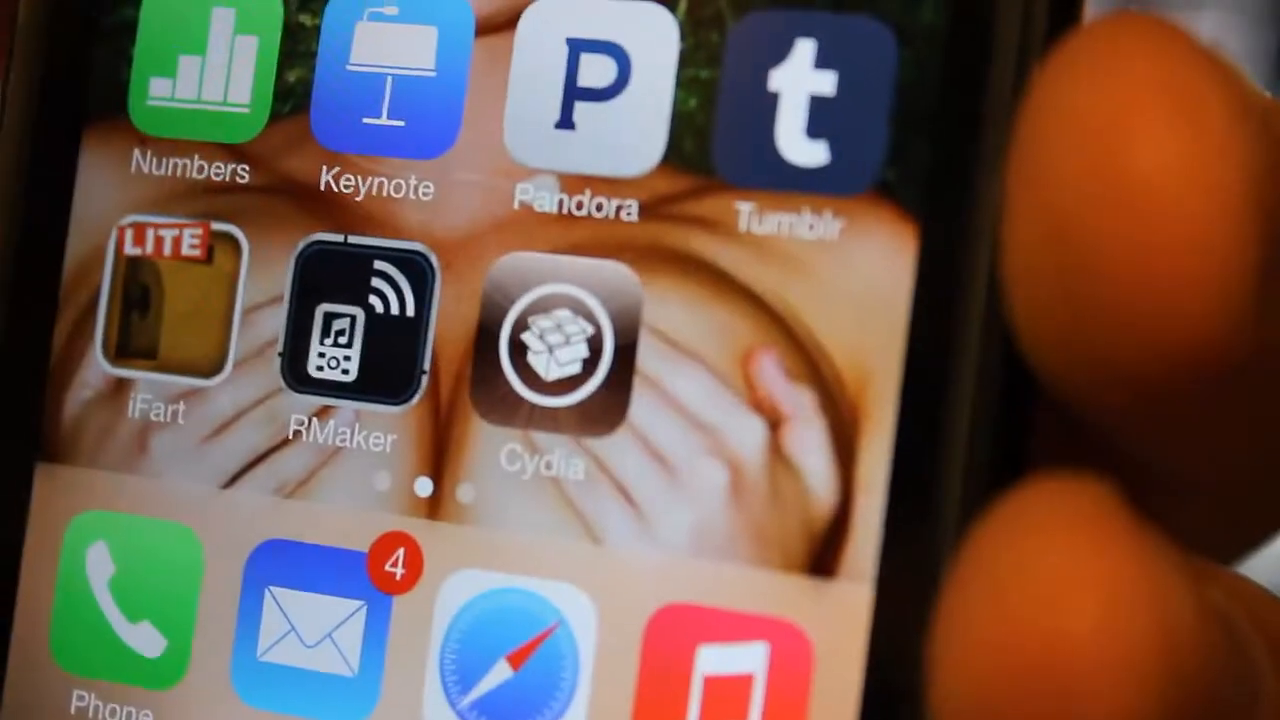
left_click(556, 356)
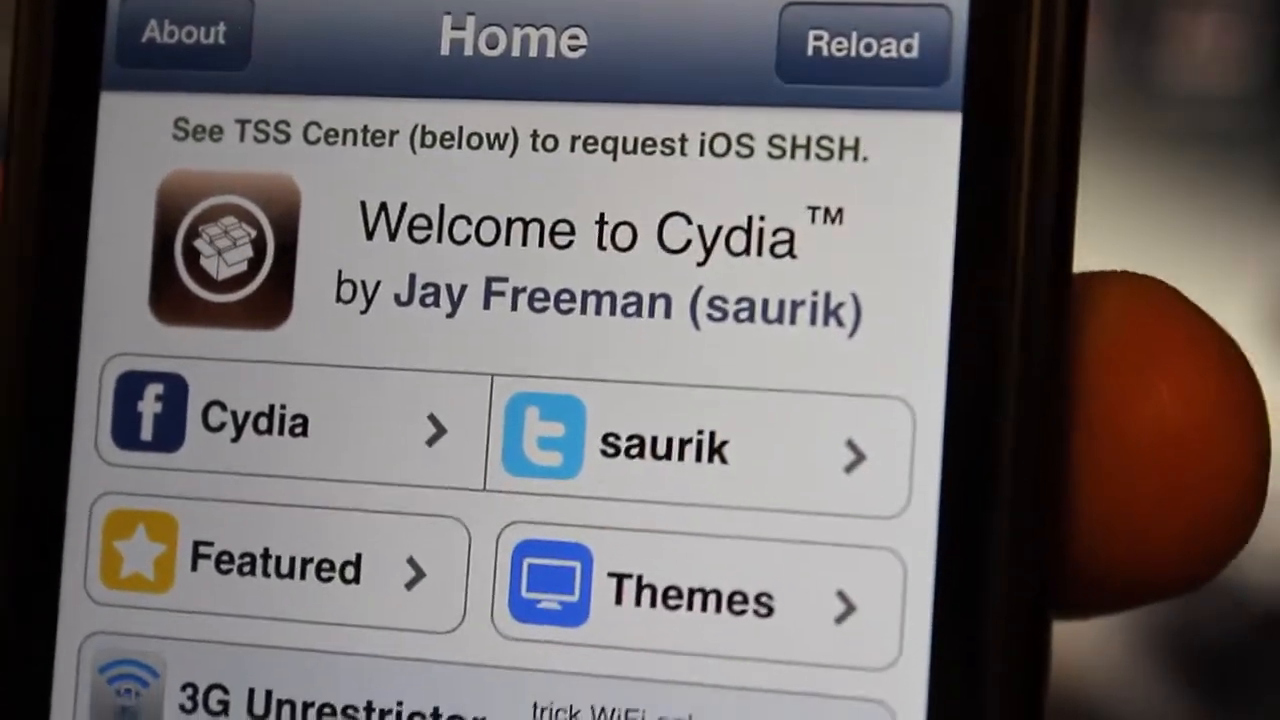
Navigate Cydia until it raises the 2 Essential Upgrades alert for out-of-date packages
scroll("down", 3)
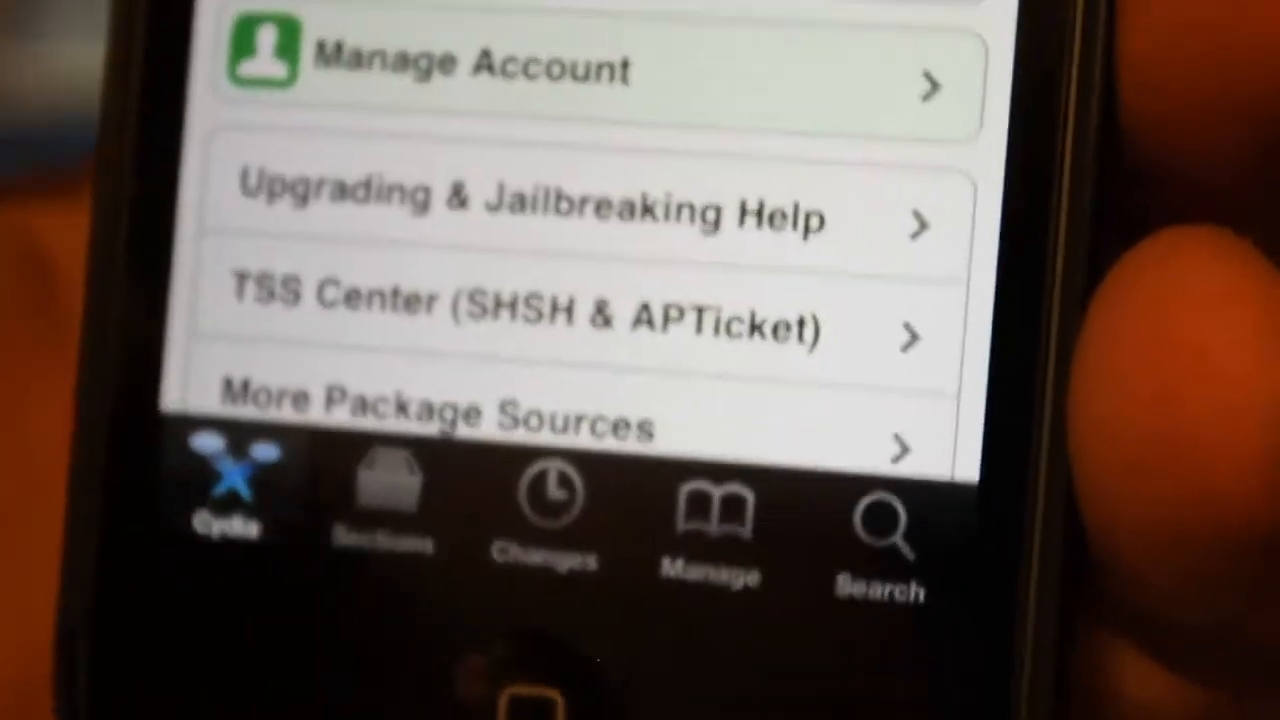
left_click(544, 510)
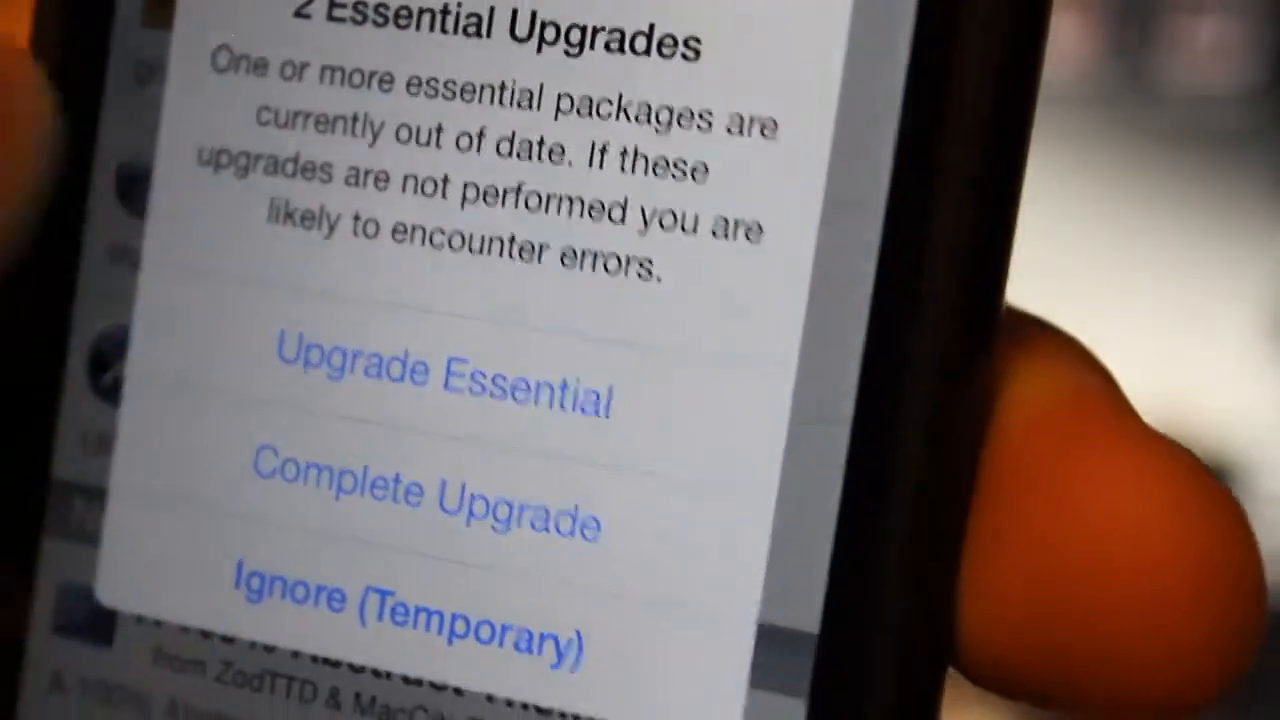
Choose Upgrade Essential and confirm to start installing the upgrades
left_click(440, 396)
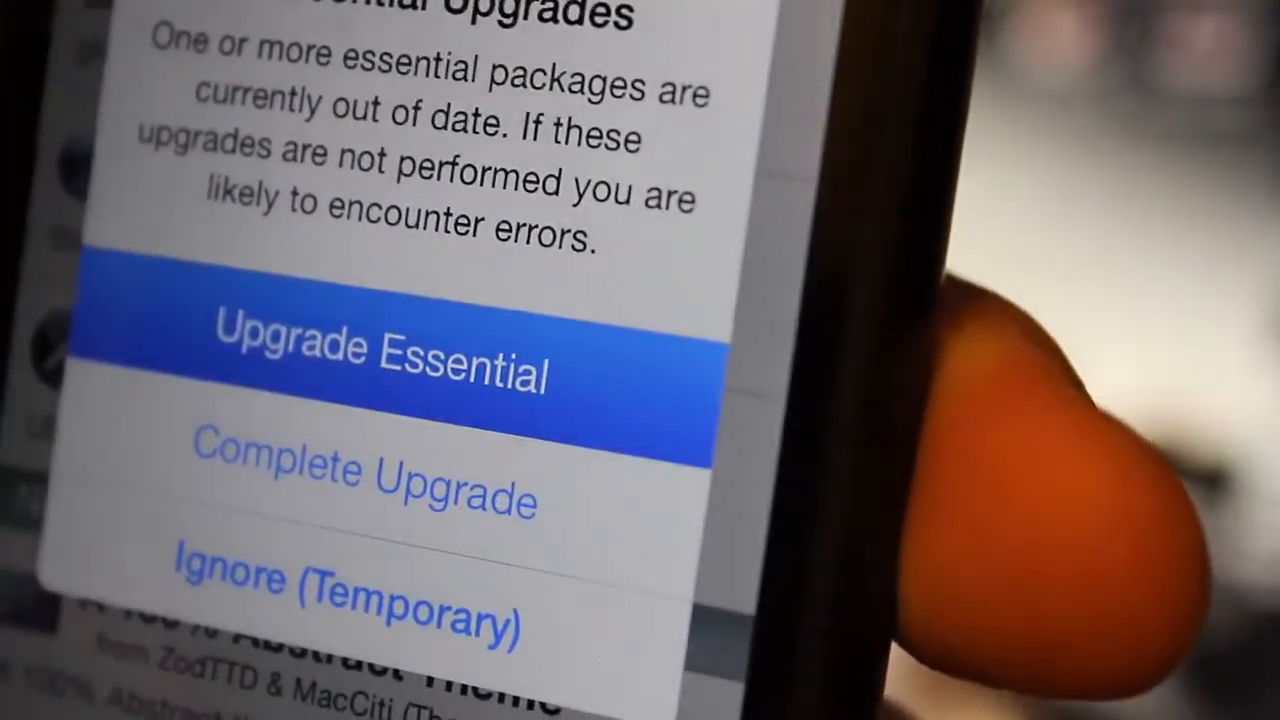
left_click(384, 364)
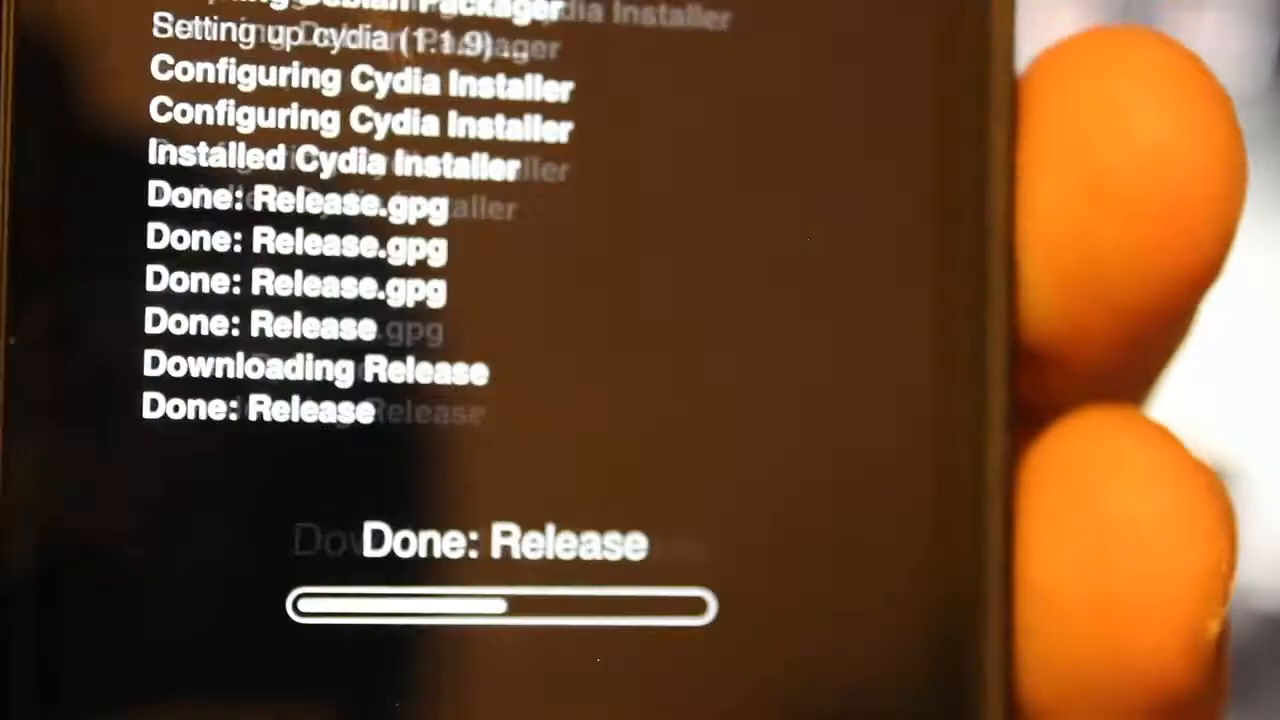